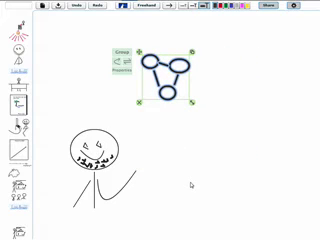
- Show the Share / Collaborate and Settings panel for the stick-figure board
{"action": "left_click", "coordinate": [296, 14]}
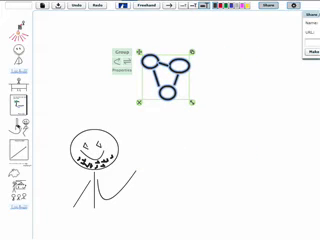
{"action": "left_click", "coordinate": [280, 18]}
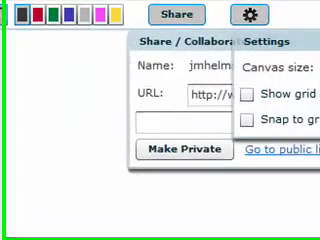